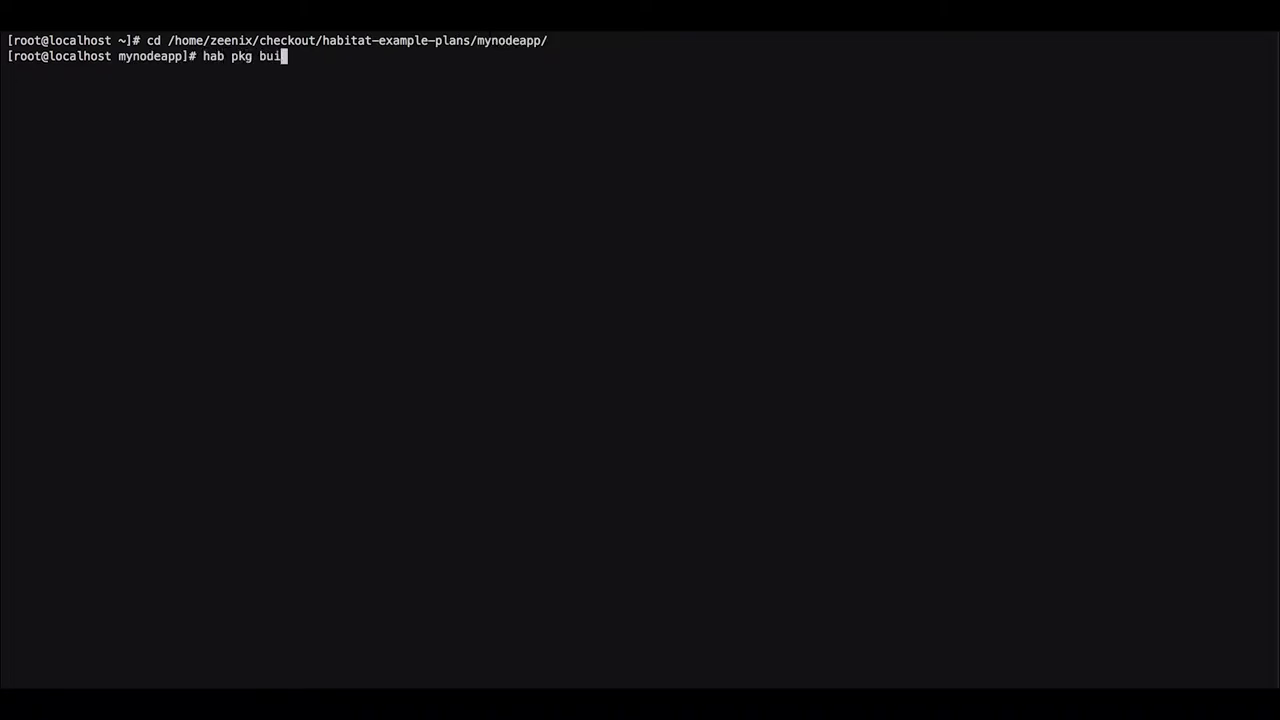
# Step: Build the testapp package with 'hab pkg build -r ${PWD}/../studio .' producing a signed .hart artifact
pyautogui.write('ld -r ${PWD}')
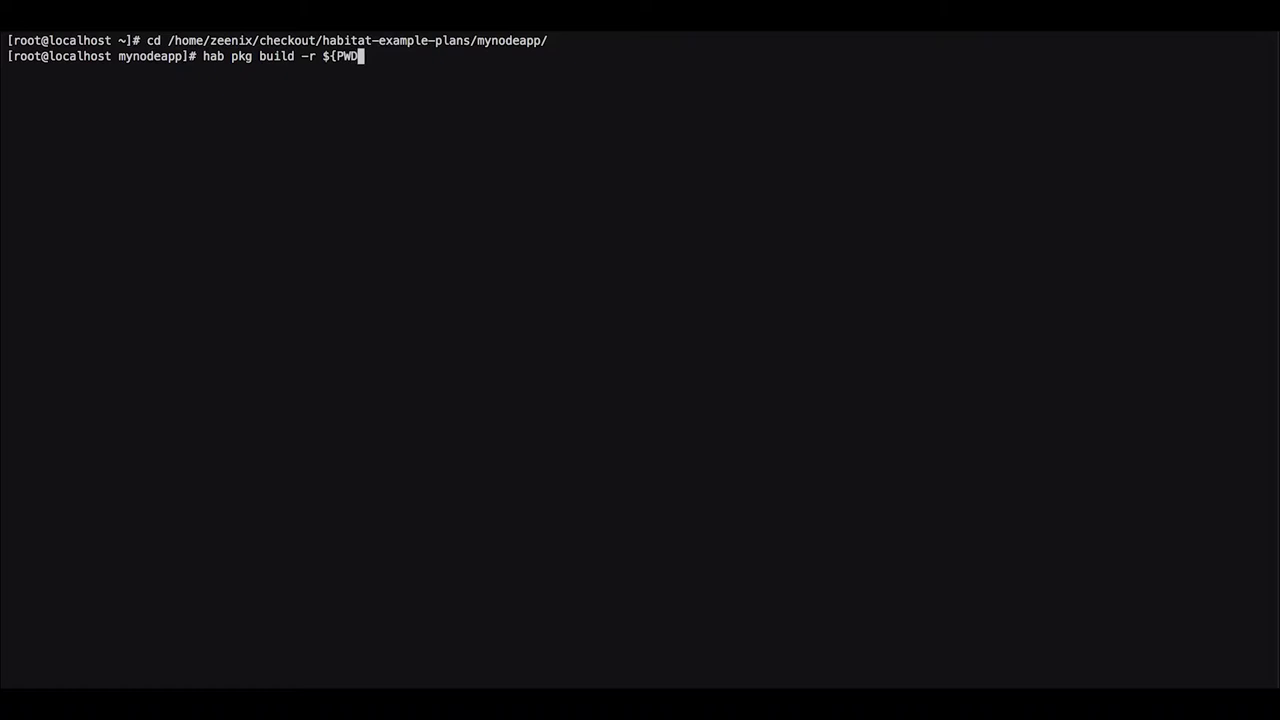
pyautogui.write('}/../studio .')
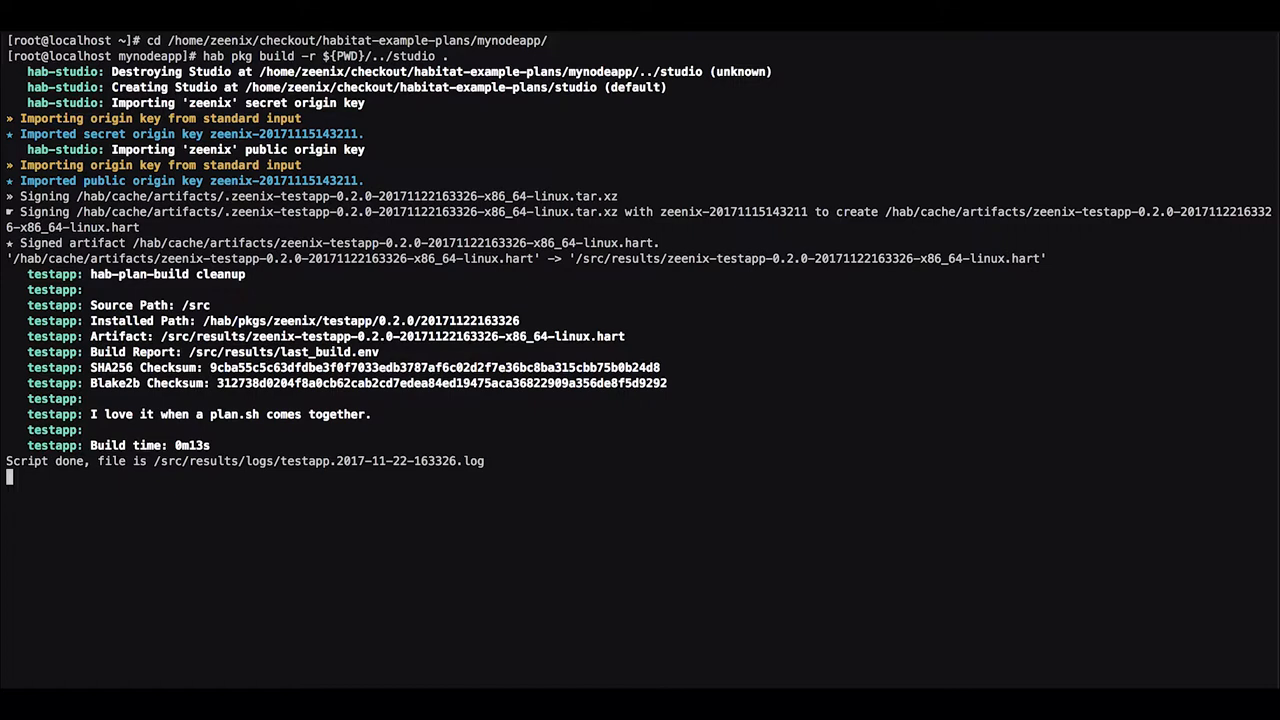
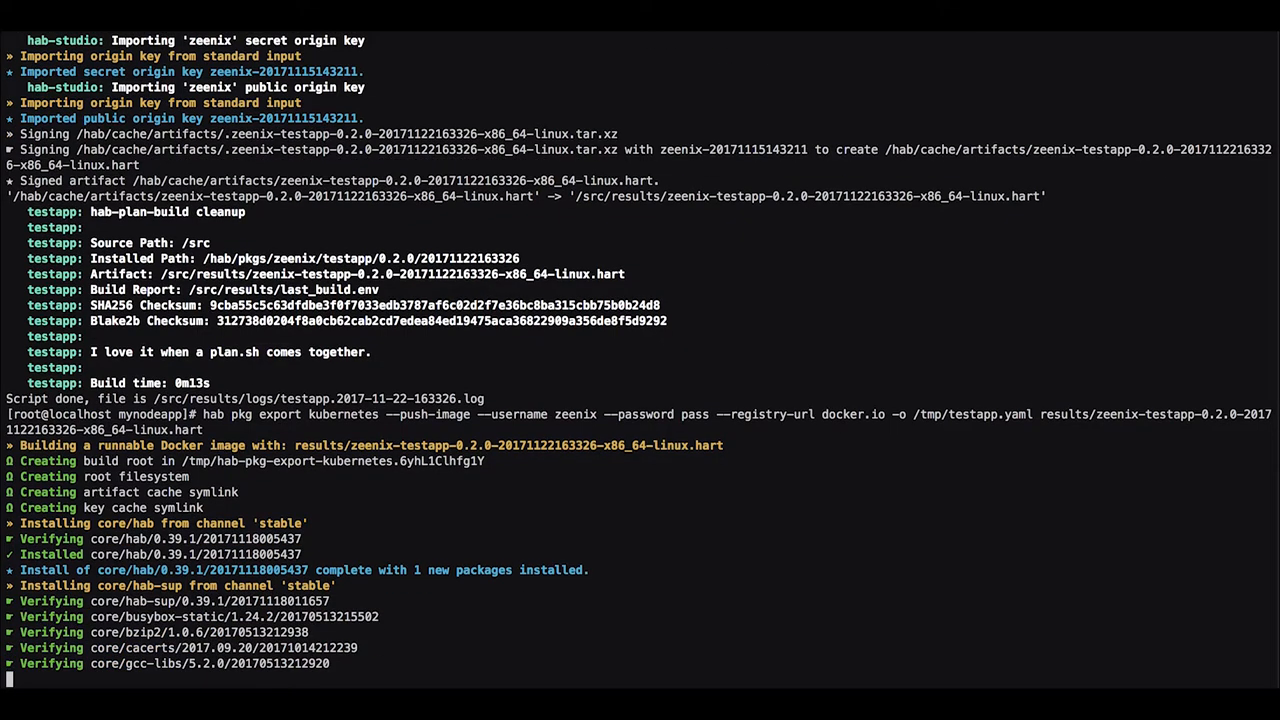
# Step: Scroll through the export output as the Docker image builds and its 0.2.0 and latest tags push
pyautogui.scroll(-3)
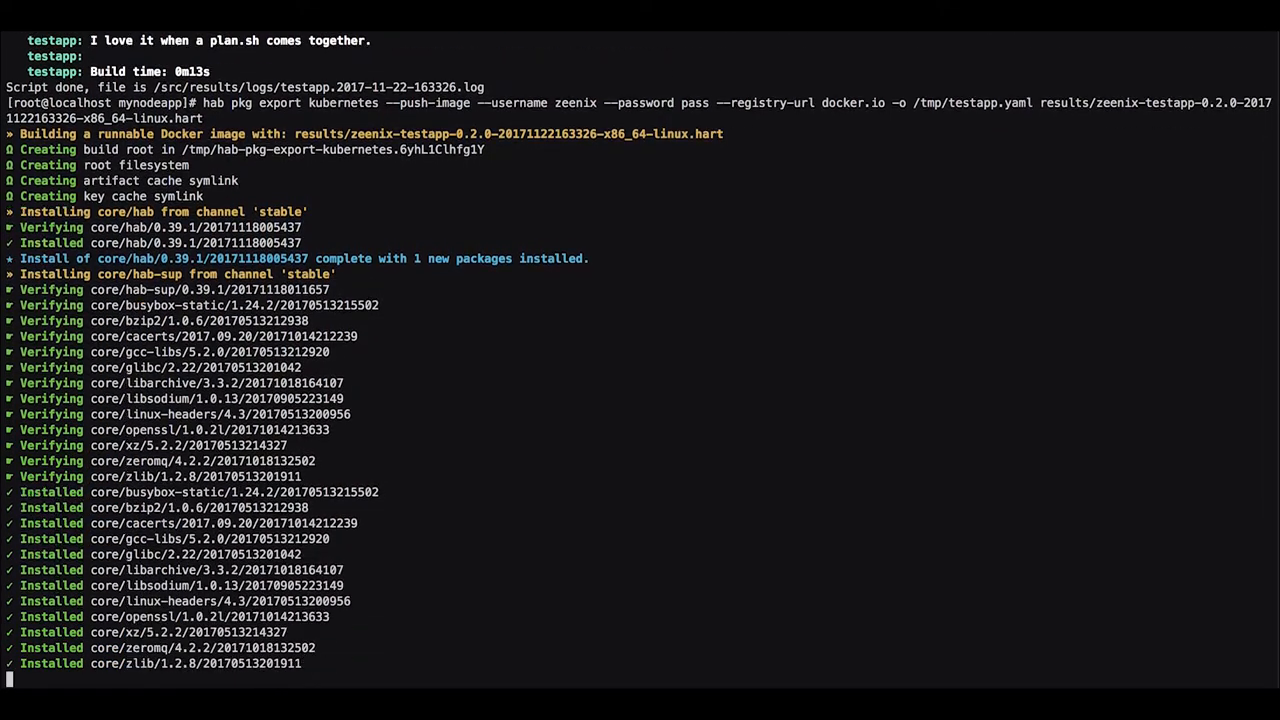
pyautogui.scroll(-3)
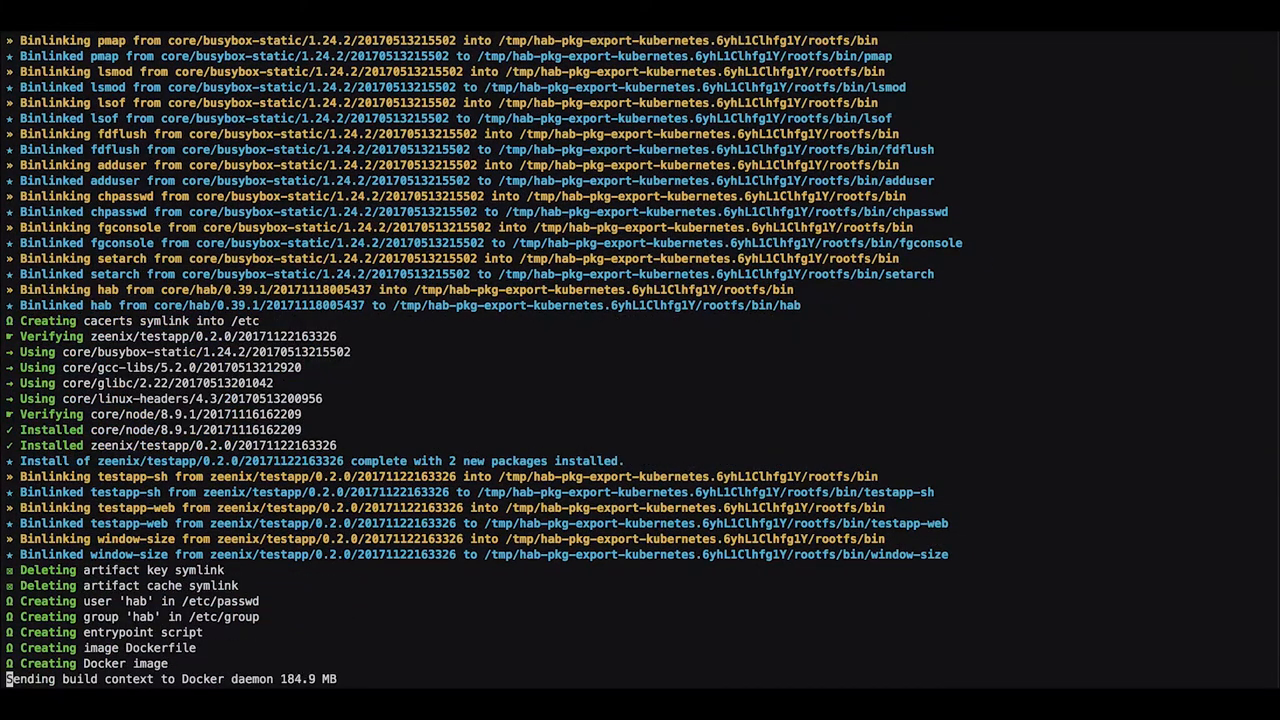
pyautogui.scroll(-3)
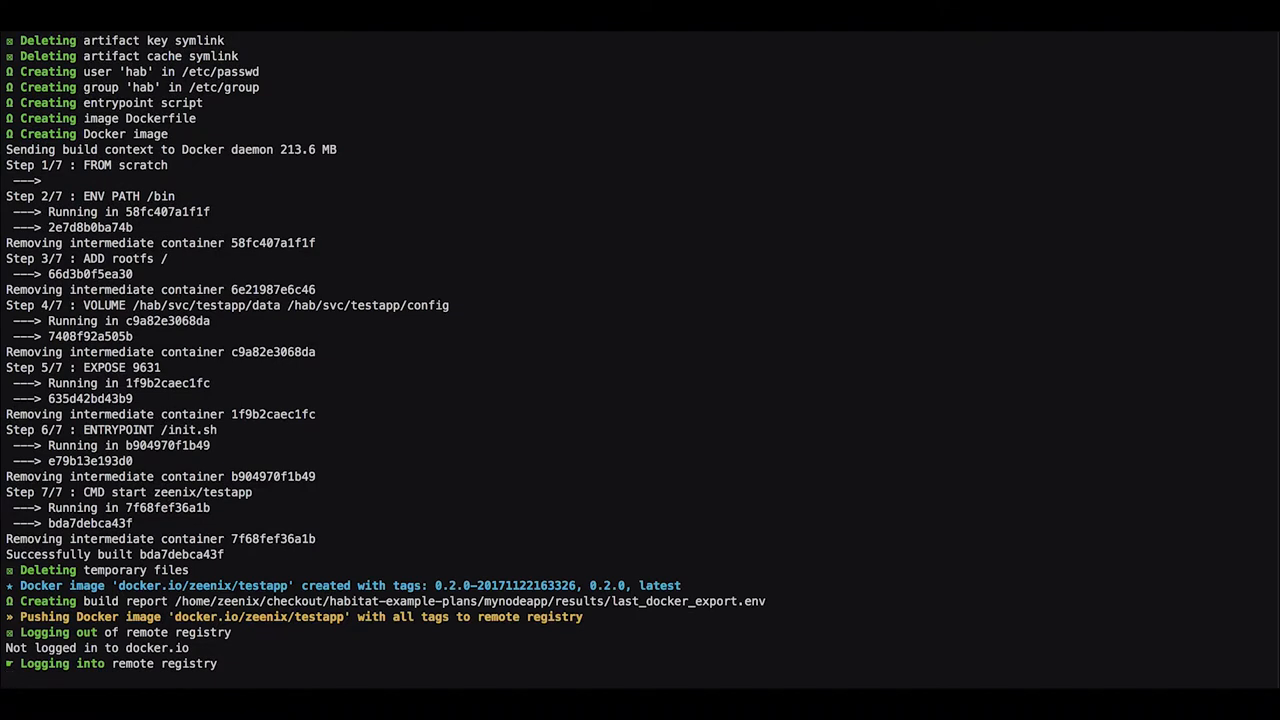
pyautogui.scroll(-3)
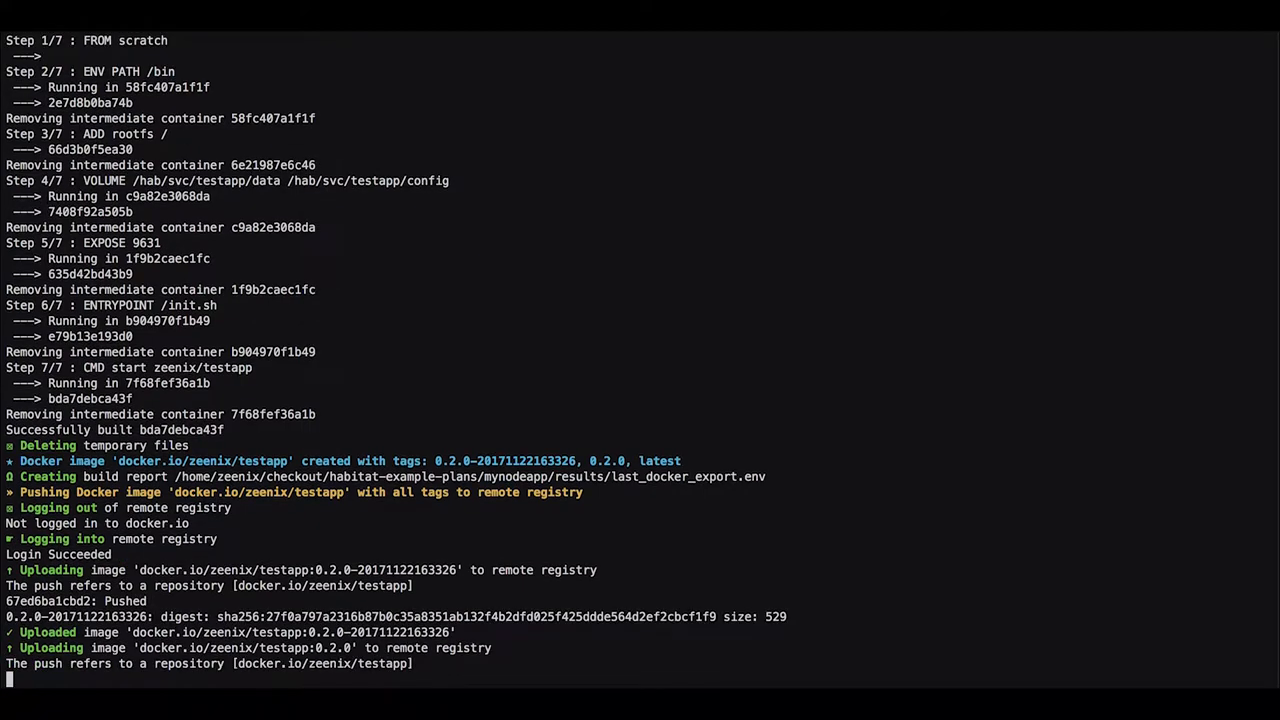
pyautogui.scroll(-3)
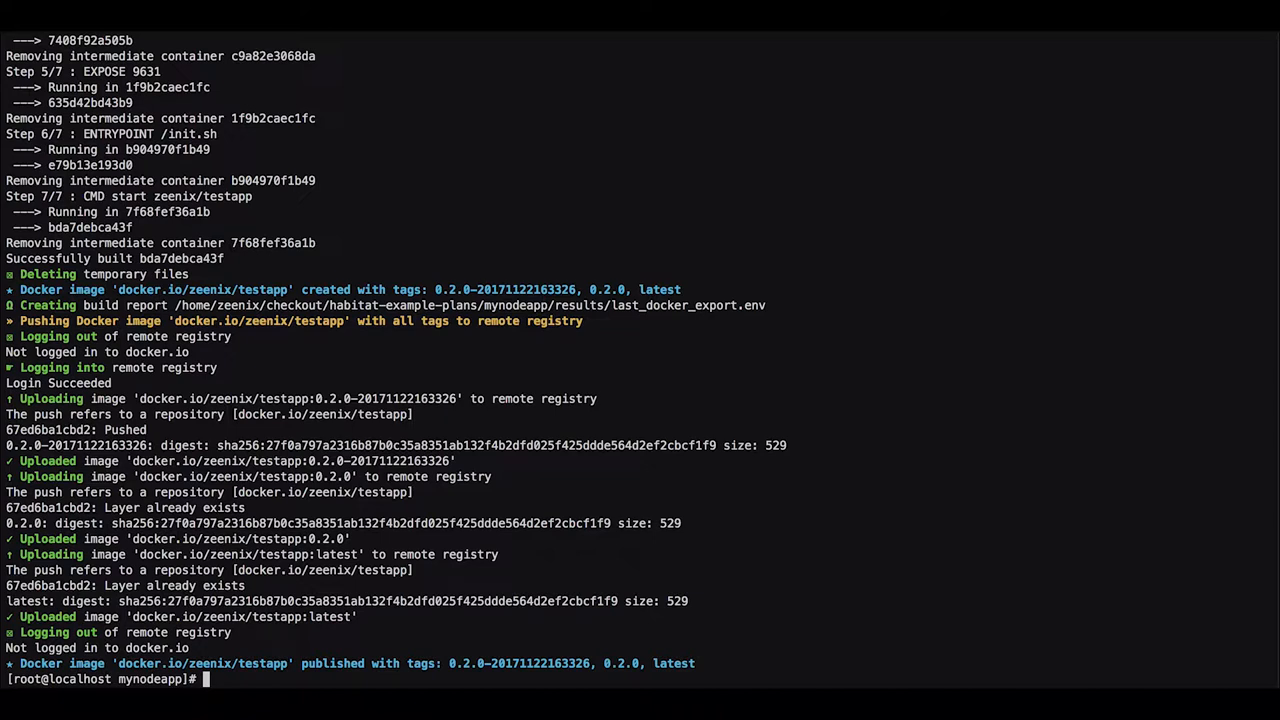
# Step: Start ../../habitat-operator in the background with kubeconfig /var/lib/kube-spawn/default/kubeconfig
pyautogui.write('./h')
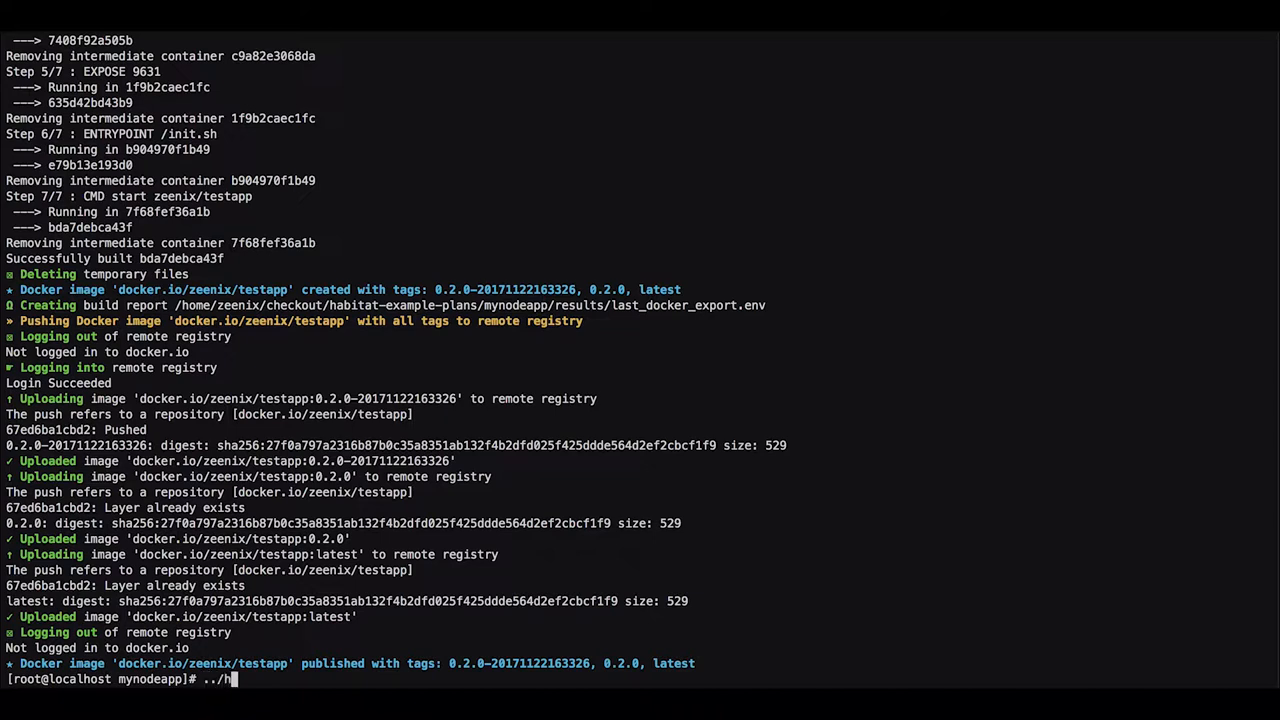
pyautogui.write('abitat-opera')
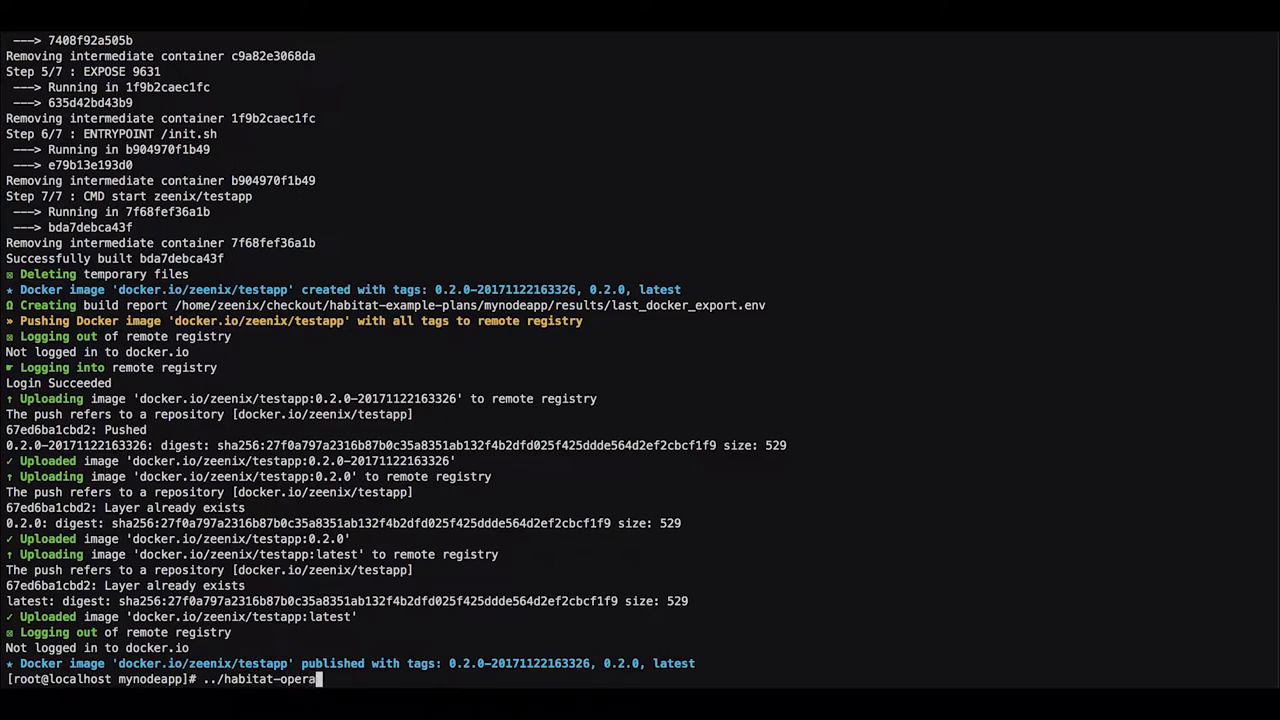
pyautogui.press('Backspace')
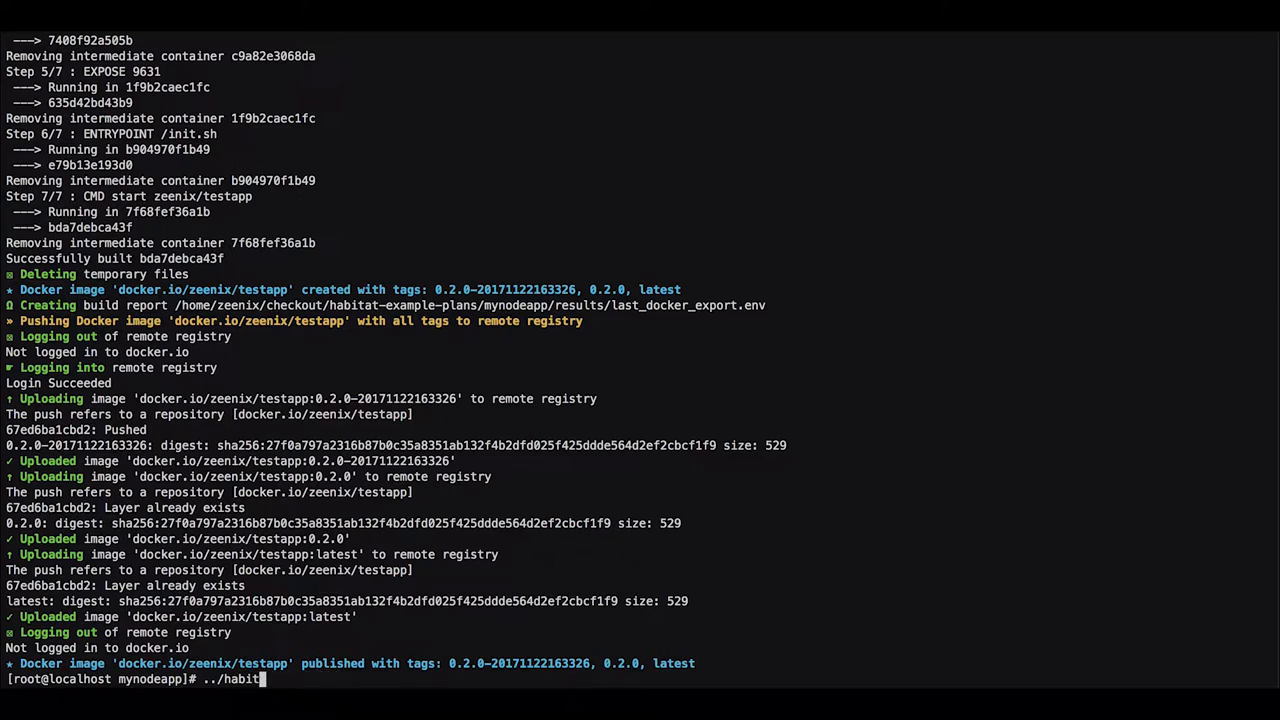
pyautogui.write('../../habitat-operator/habitat-operator --kube')
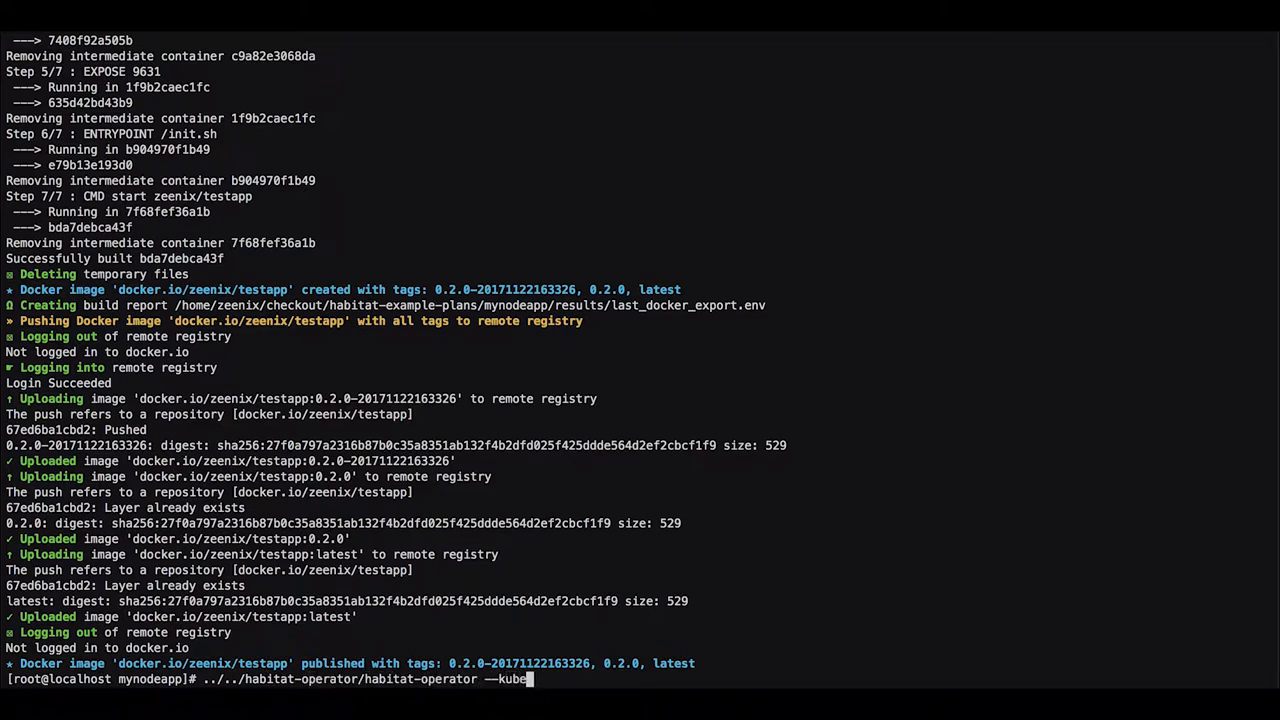
pyautogui.write('config /var/li')
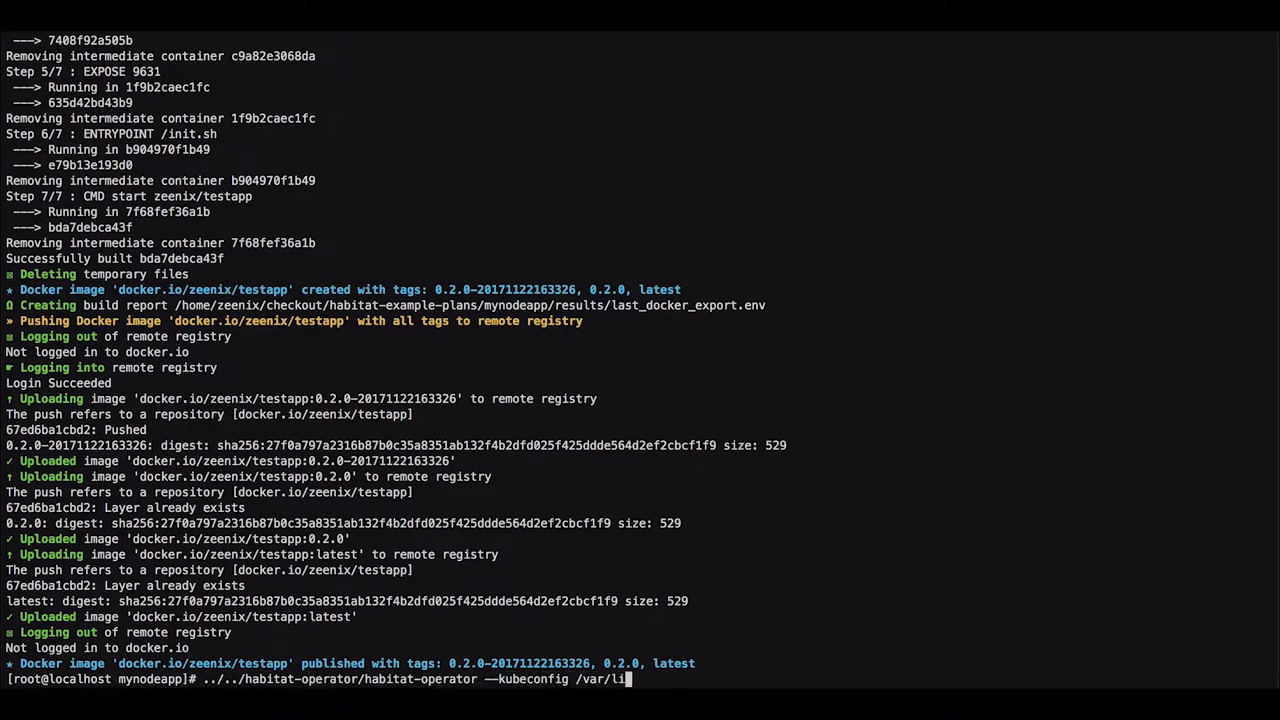
pyautogui.write('b/kube-spawn/default/kubeconfig &')
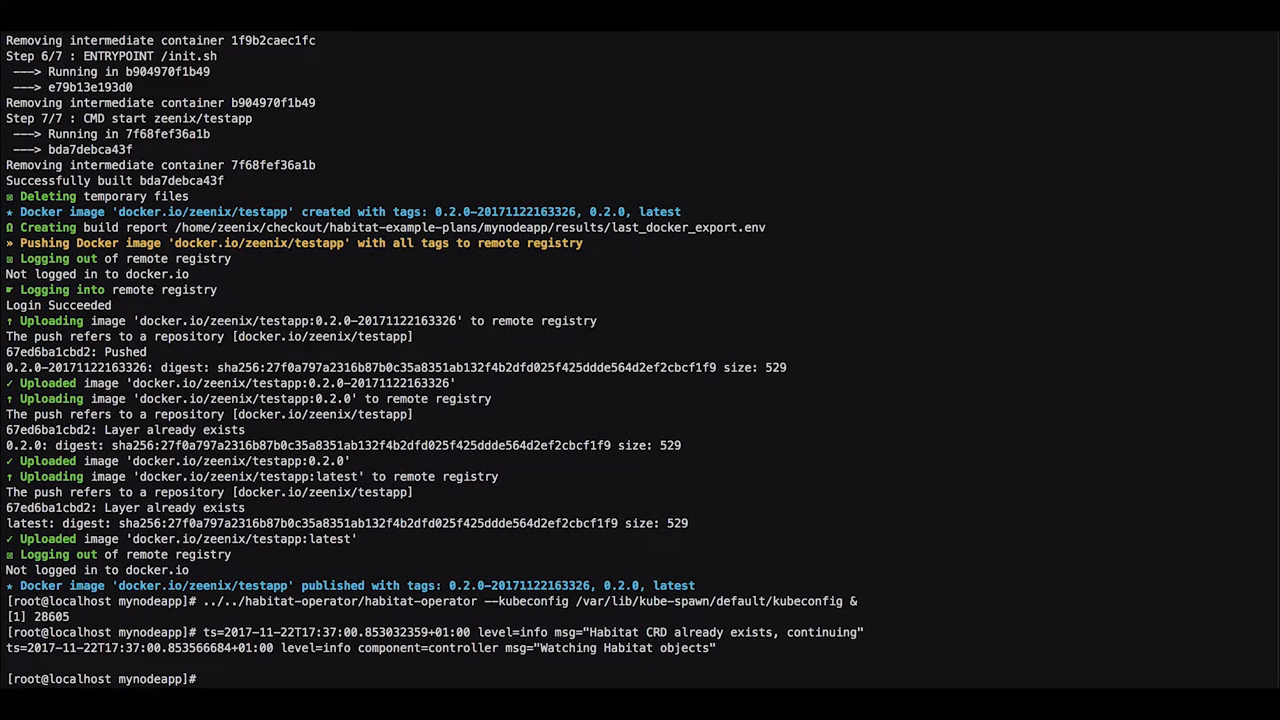
# Step: Begin a kubectl apply line and then abandon it unfinished
pyautogui.write('kubectl apply')
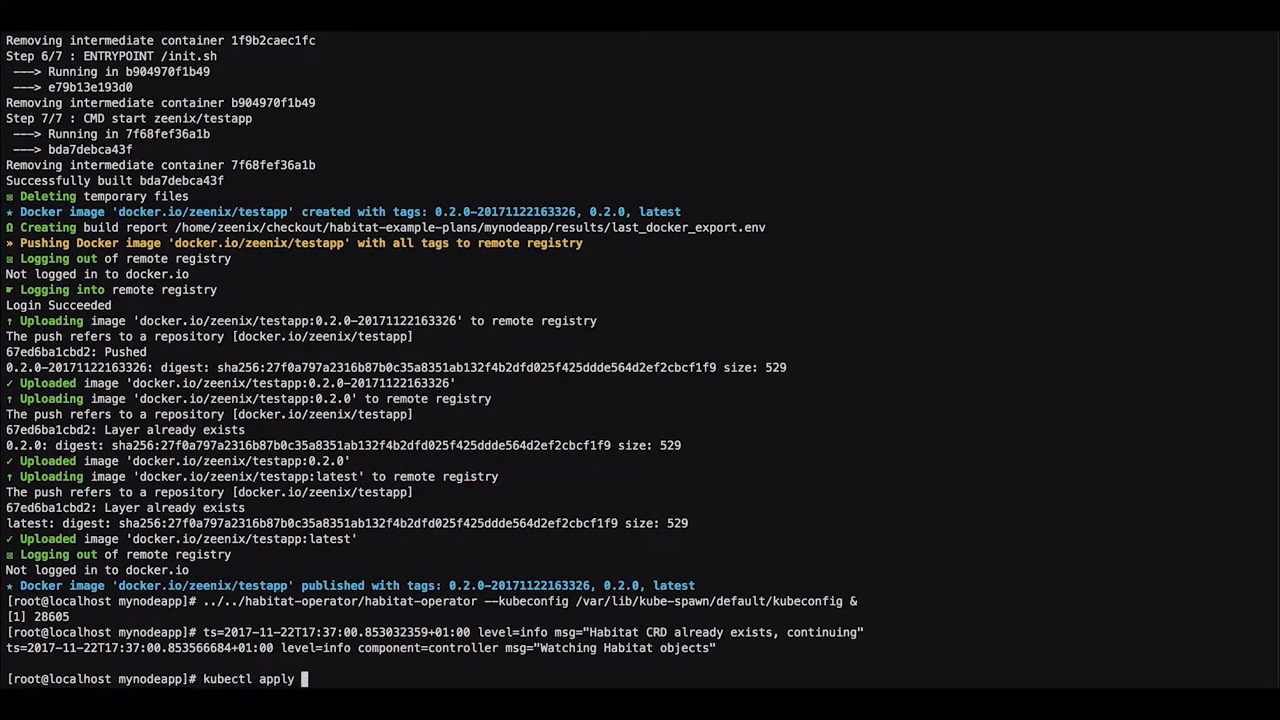
pyautogui.press('BackSpace')
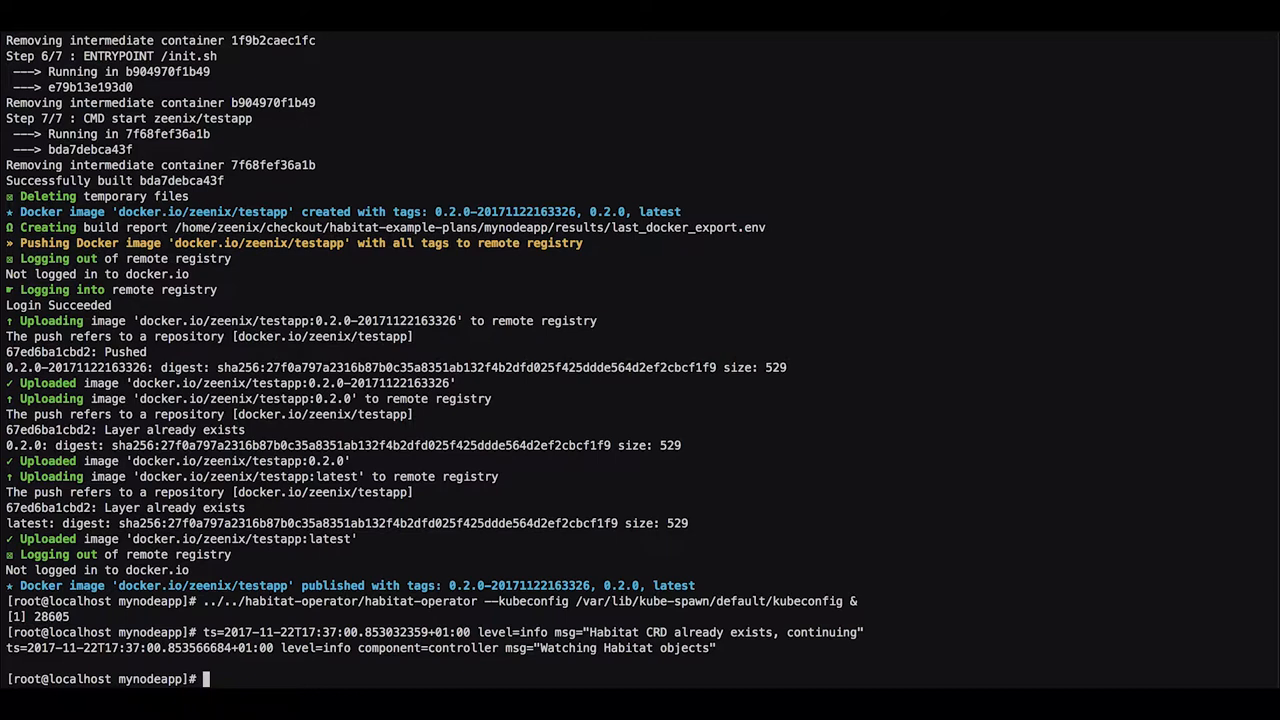
# Step: Review the Habitat service manifest with cat, then kubectl apply -f /tmp/testapp.yaml to deploy testapp
pyautogui.write('cat /tmp/mytutorialapp.yaml')
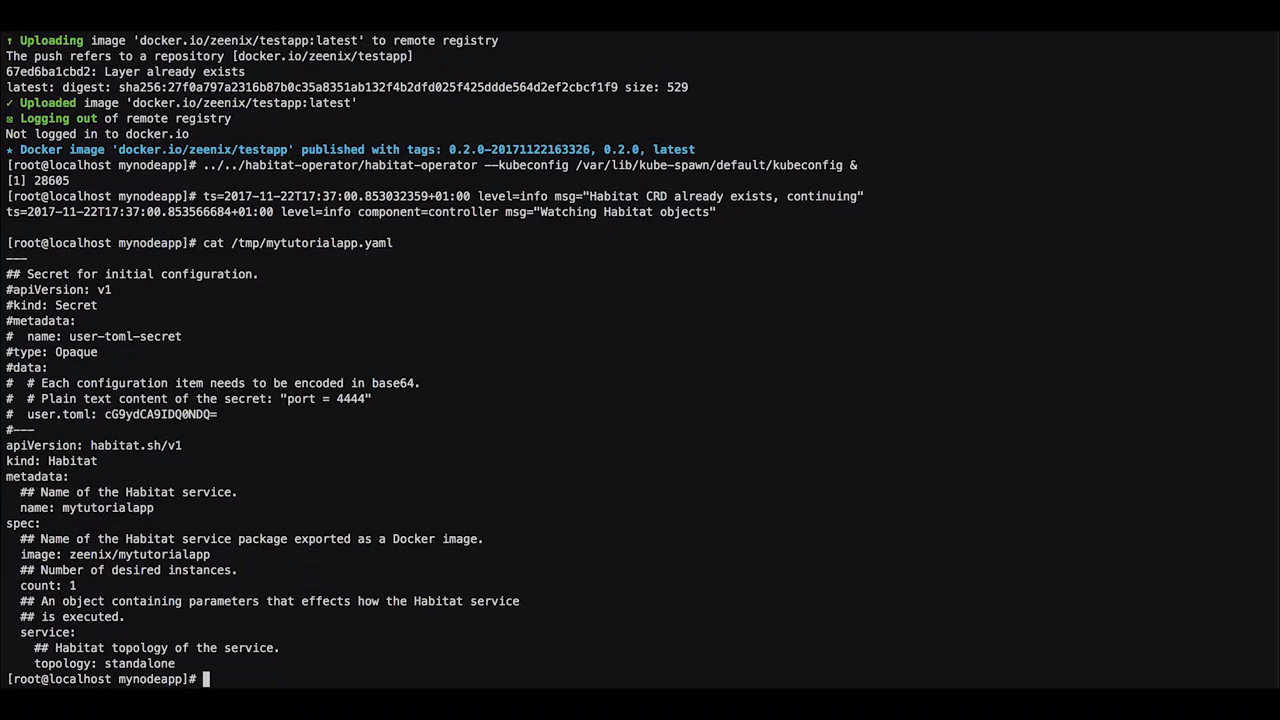
pyautogui.write('kubectl apply -f /tmp/testapp.yaml')
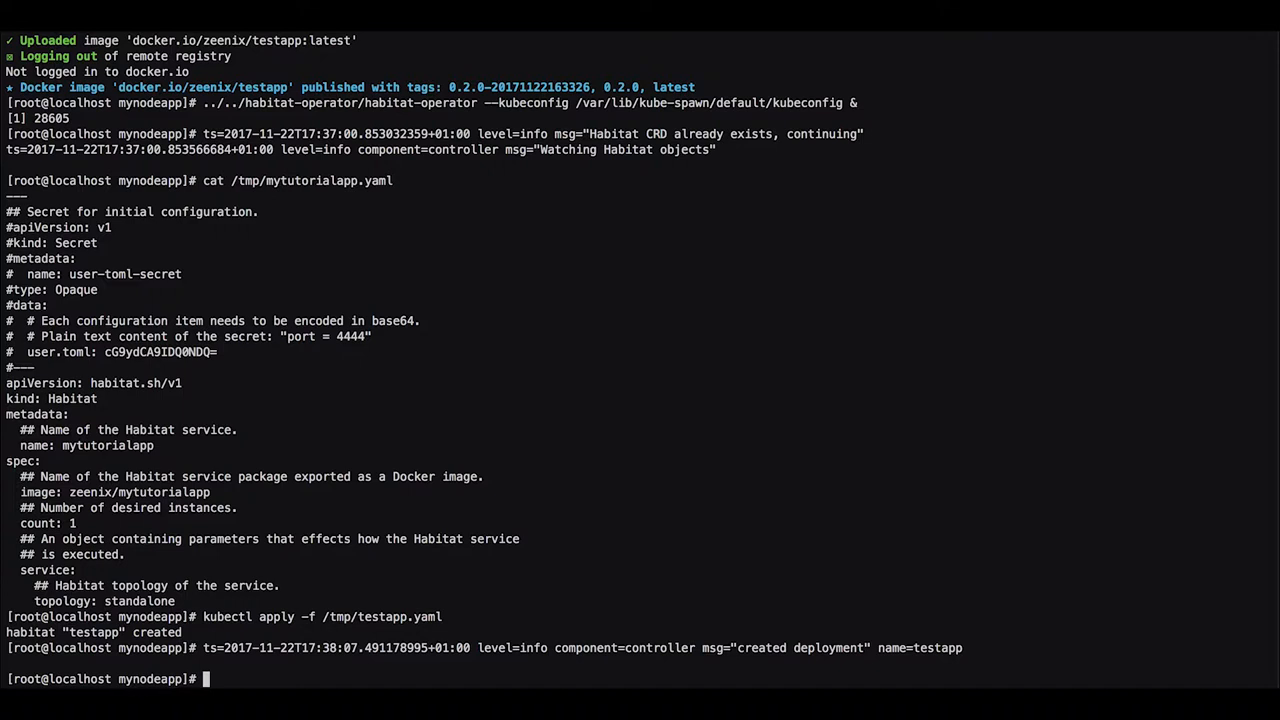
# Step: List the cluster's pods with kubectl get pods to confirm testapp is running
pyautogui.write('kubectl apply -f /tmp/testapp.yaml')
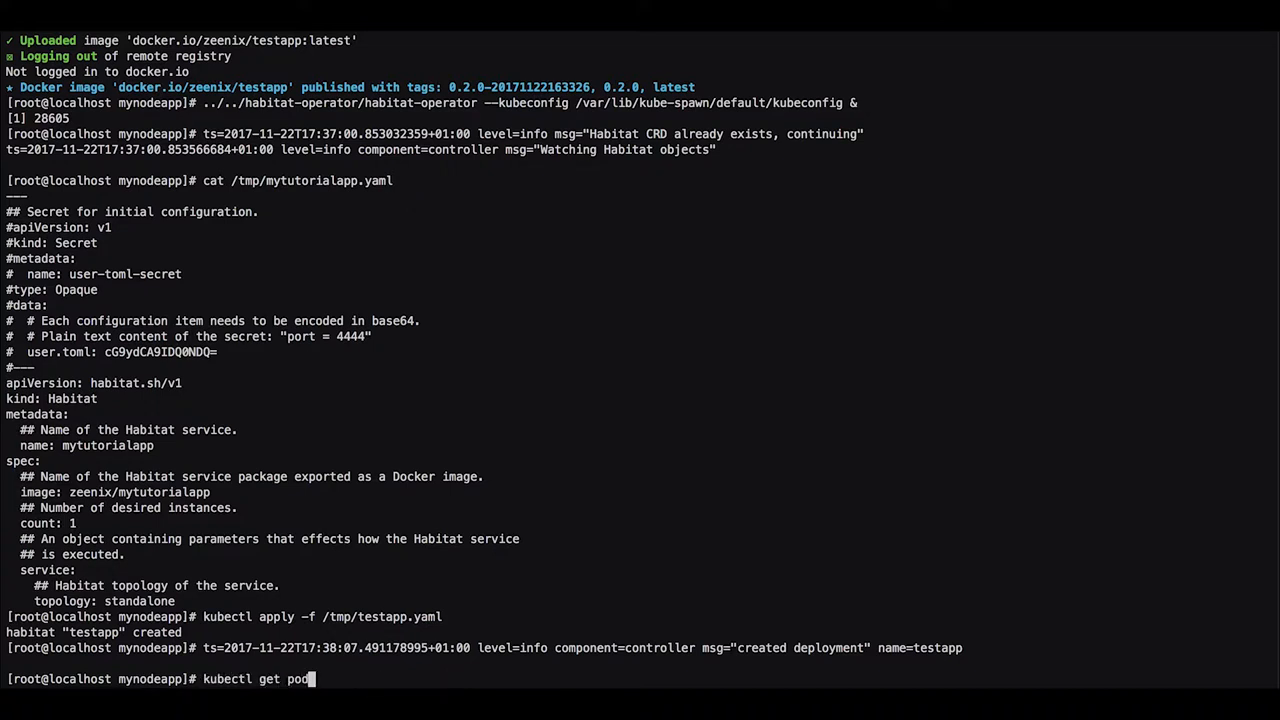
pyautogui.press('Return')
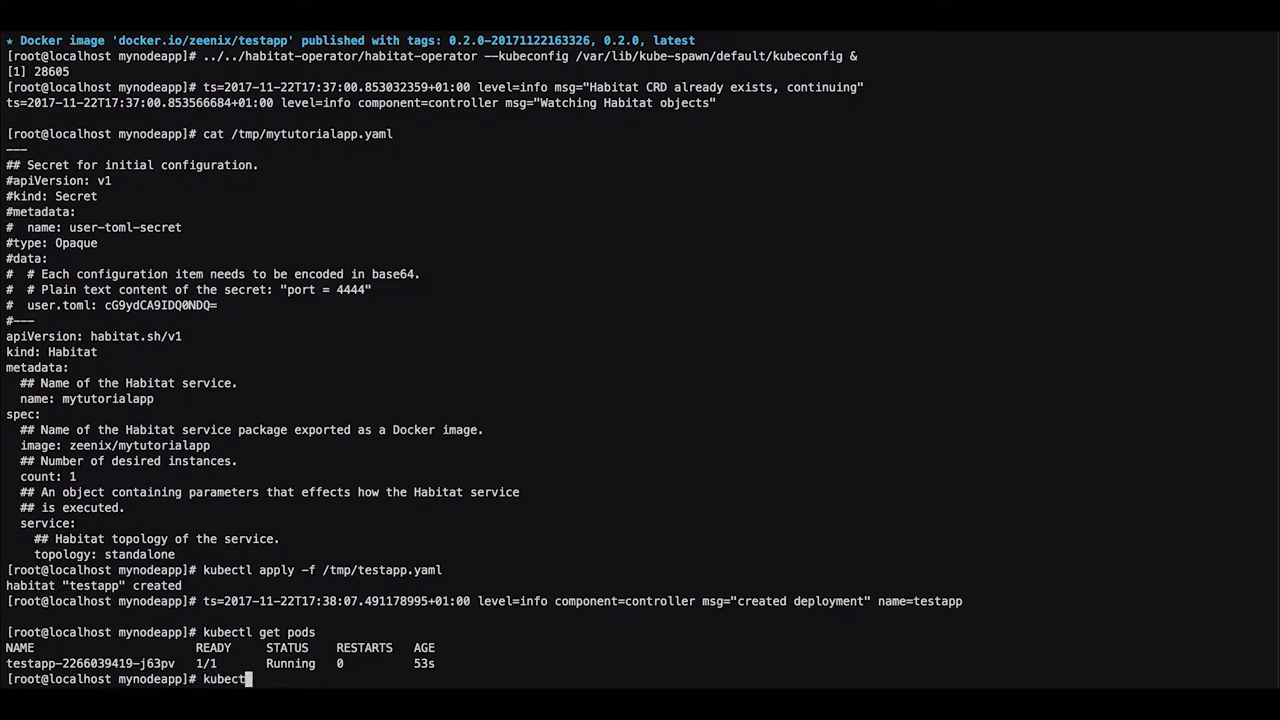
pyautogui.write('log')
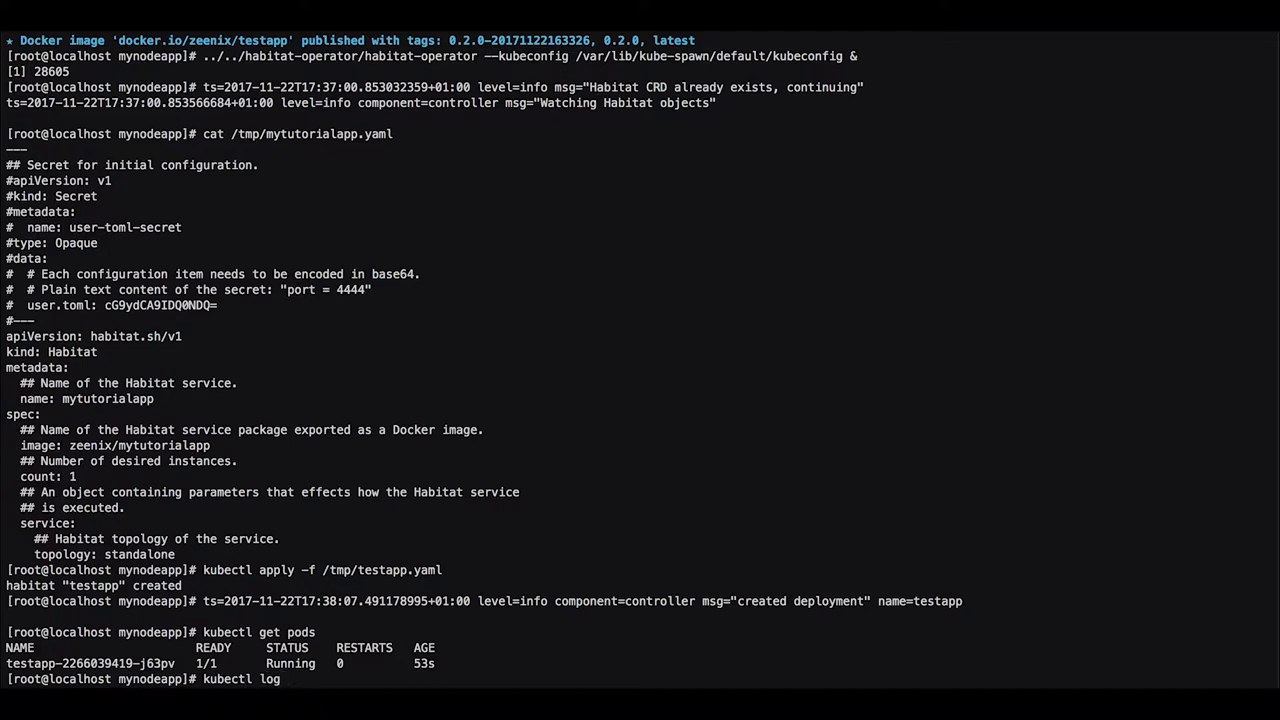
pyautogui.write('testapp-2266039419-dbz6t')
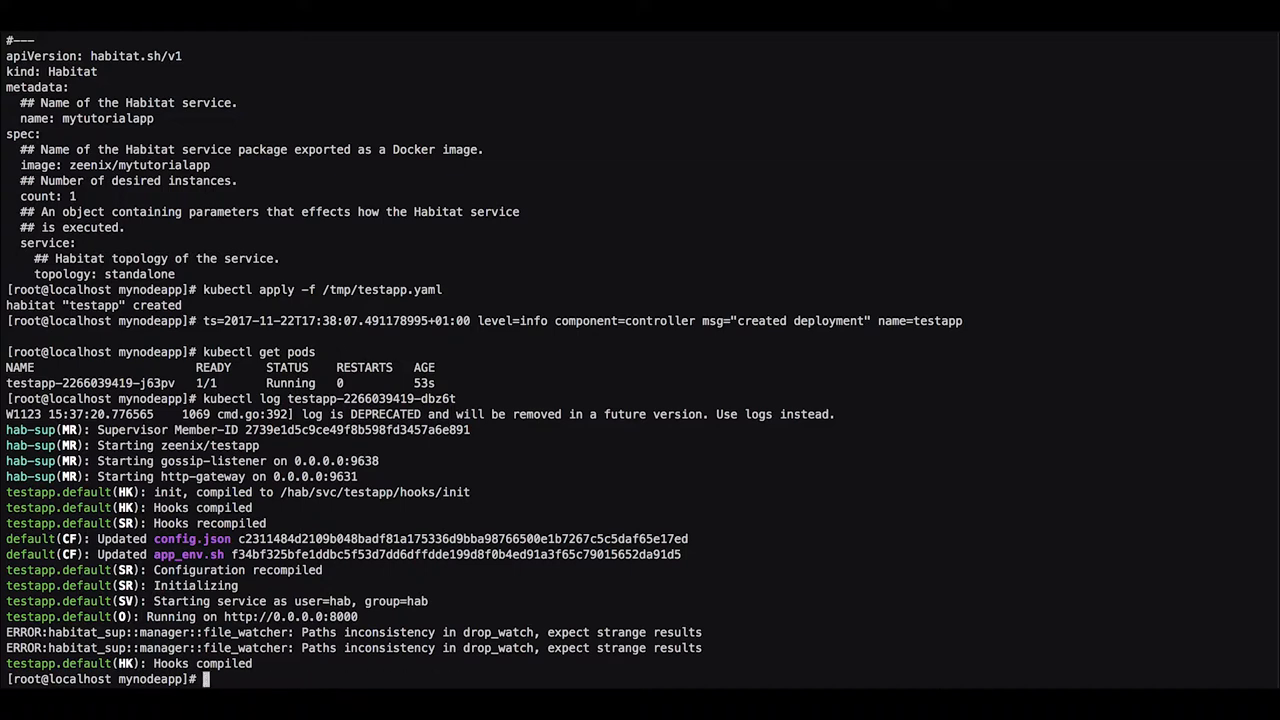
pyautogui.write('kubectl log testapp-2266039419-dbz6t')
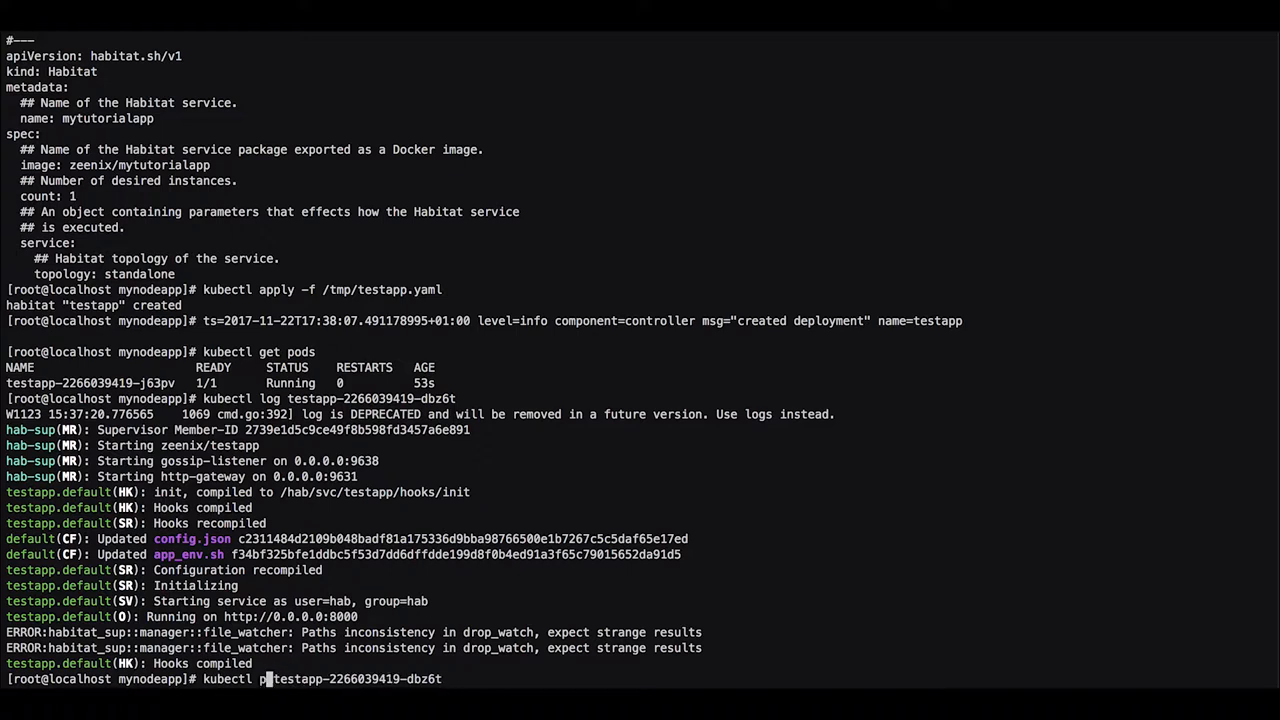
pyautogui.write('ort-for')
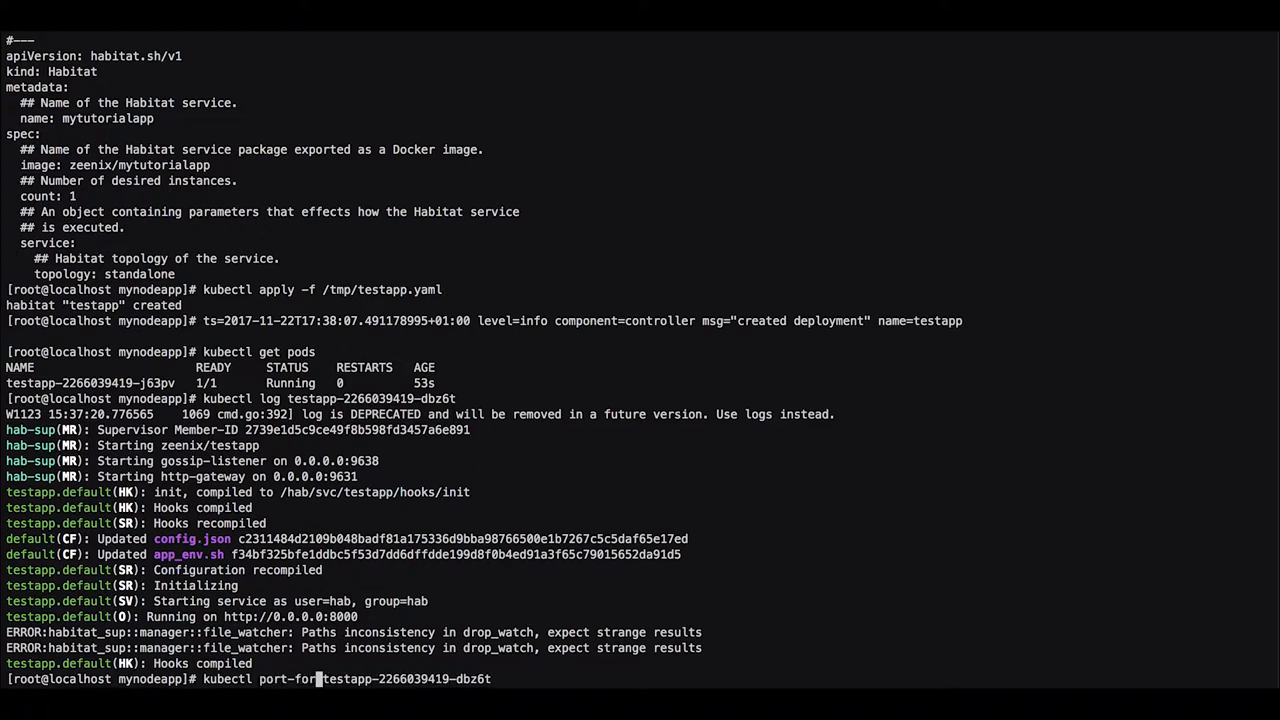
pyautogui.write('ward')
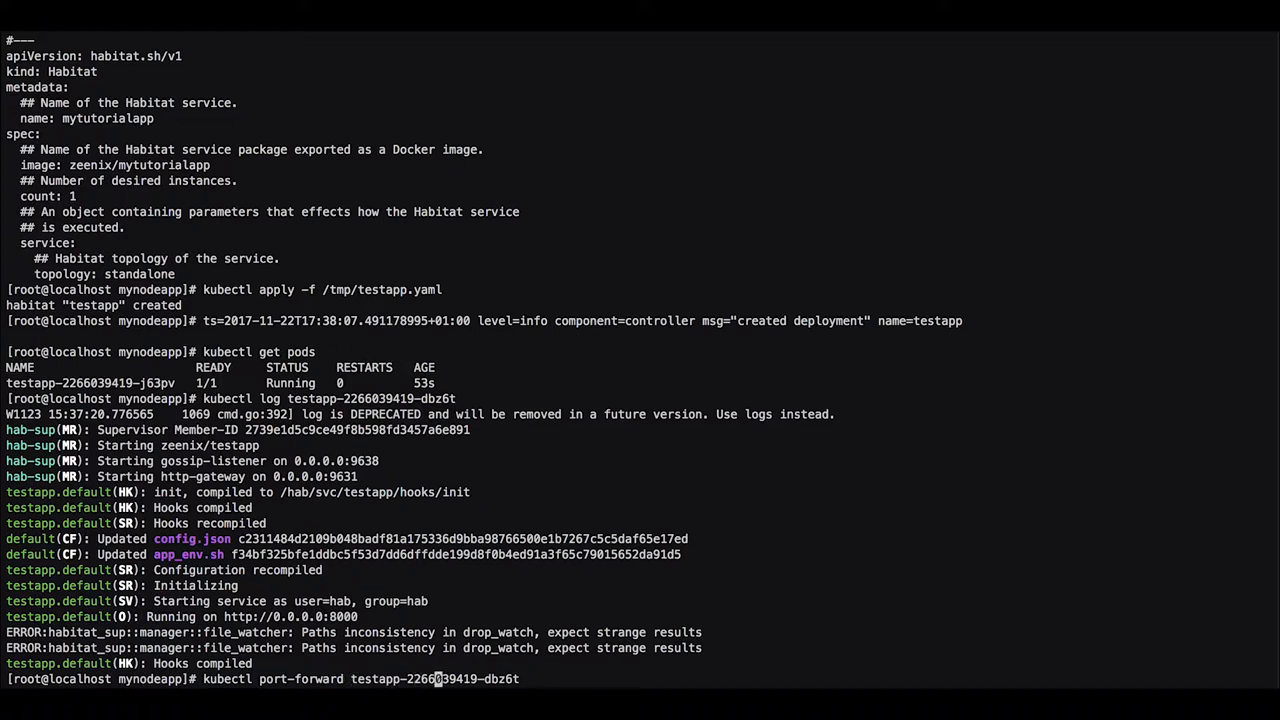
pyautogui.write('8000')
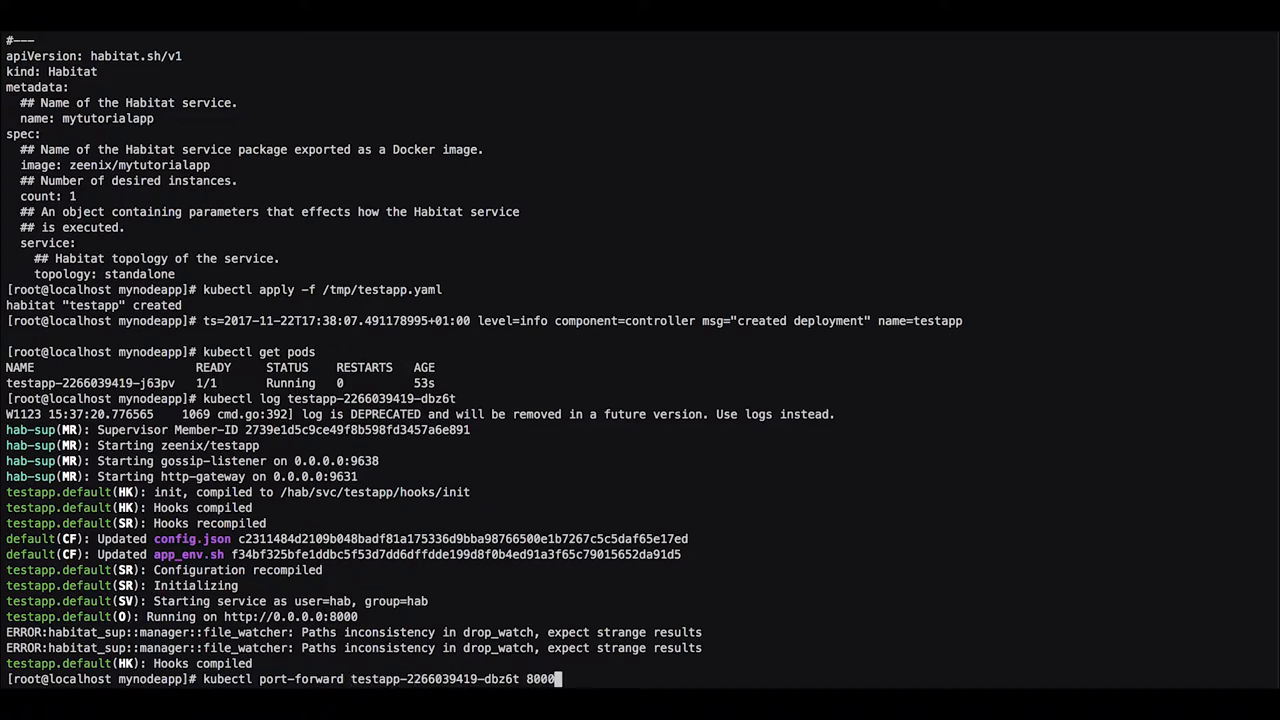
pyautogui.press('Return')
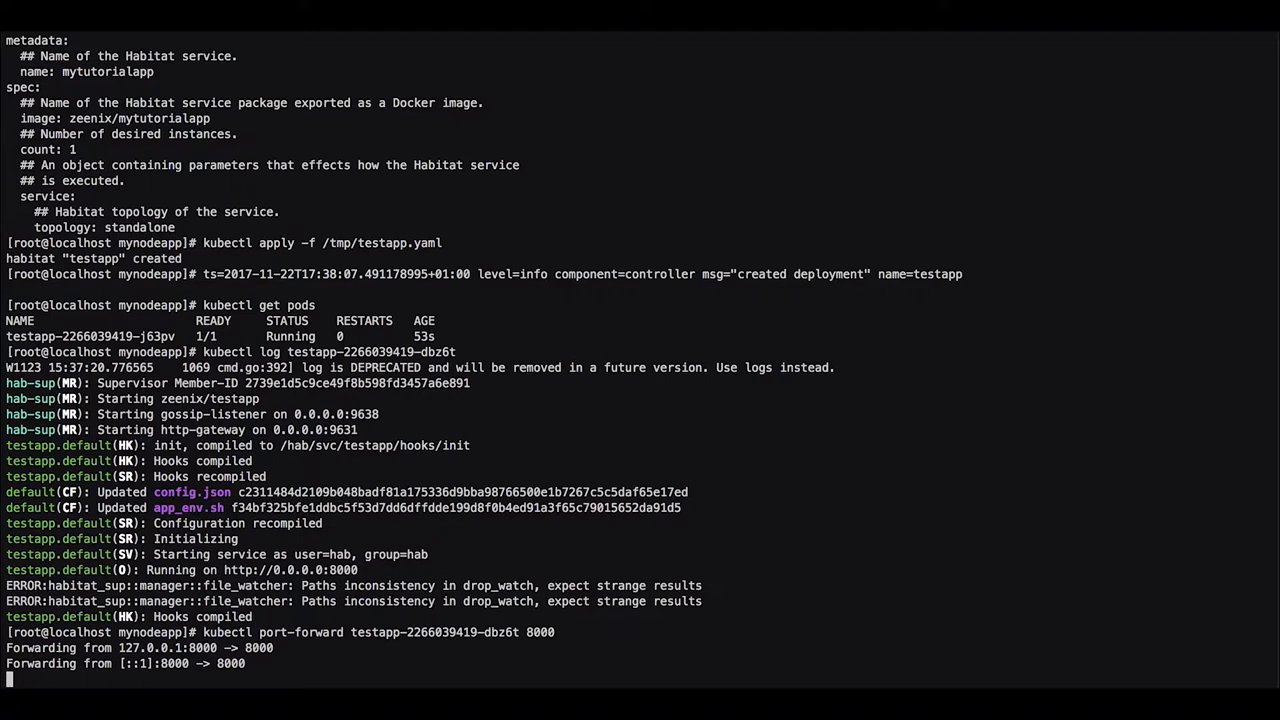